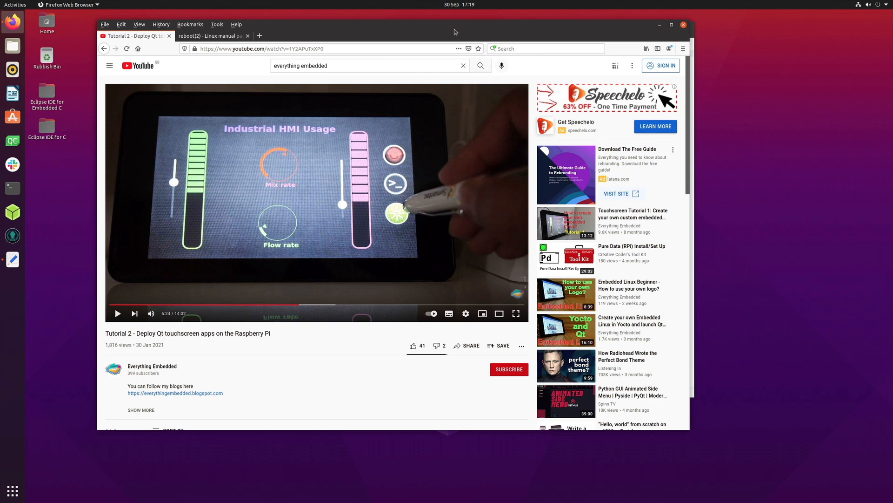
mouse_move(474, 196)
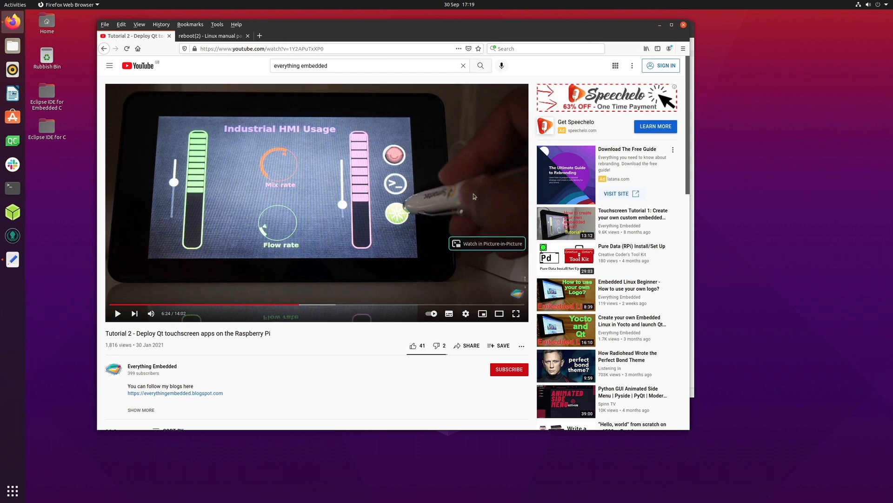
mouse_move(393, 205)
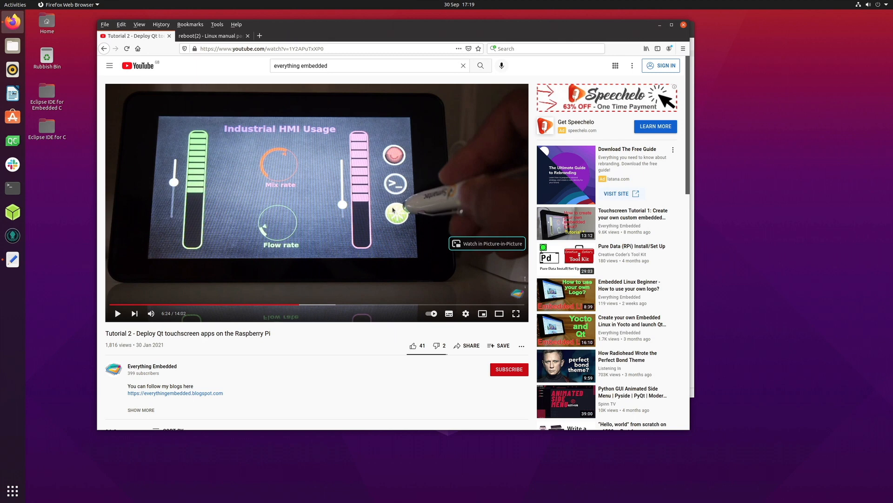
mouse_move(397, 219)
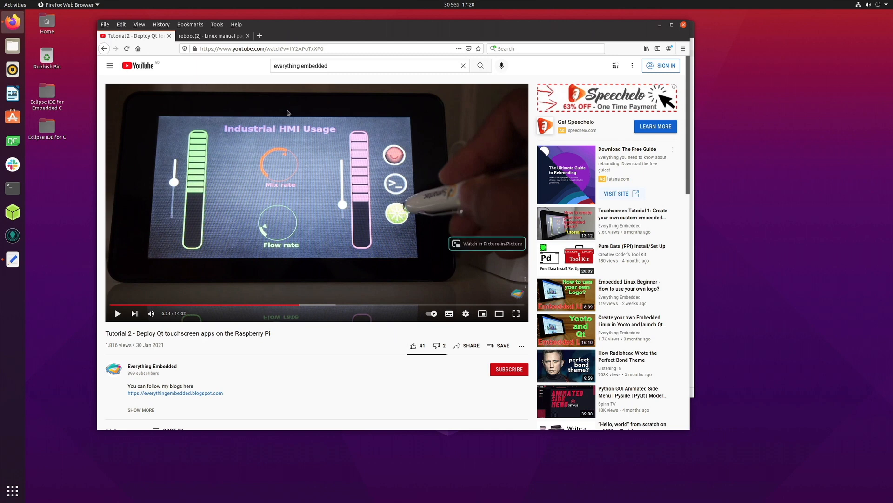
mouse_move(285, 31)
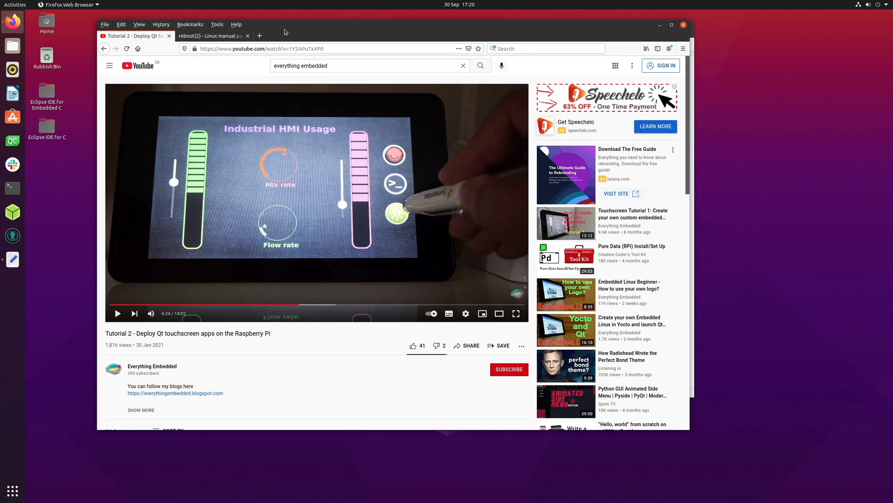
mouse_move(293, 30)
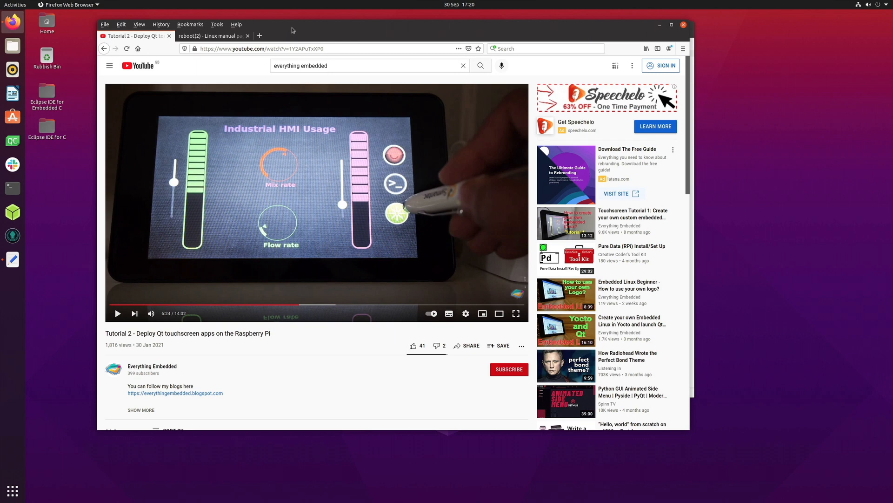
mouse_move(295, 26)
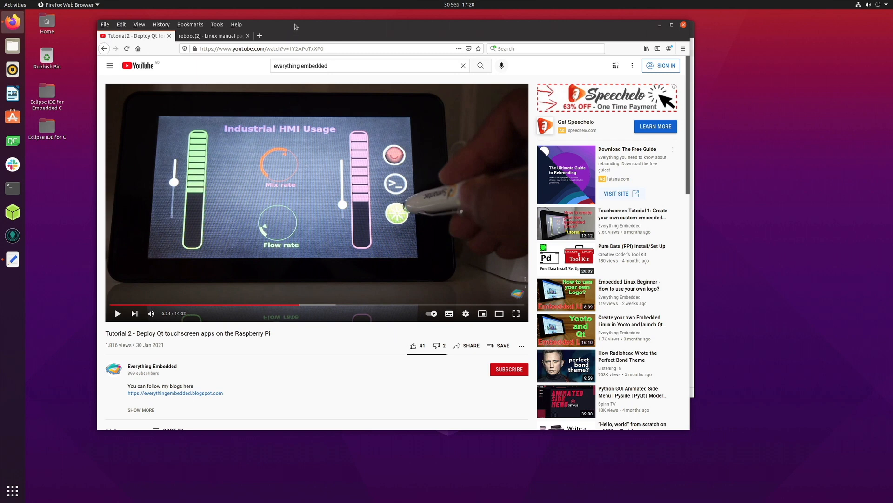